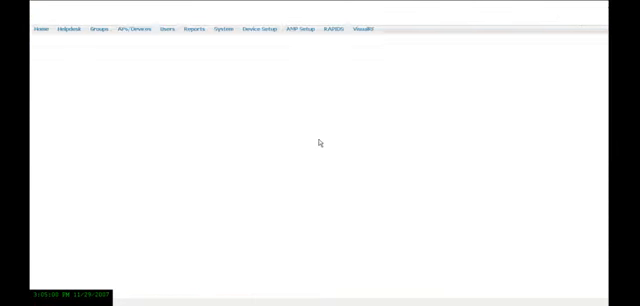
- View the access point's Configuration page showing Mismatched status and the device vs. desired settings comparison
{"action": "left_click", "coordinate": [134, 32]}
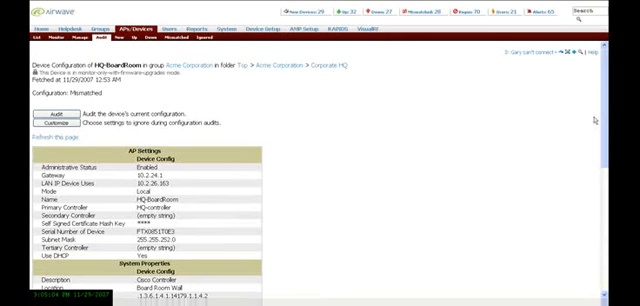
{"action": "scroll", "scroll_direction": "down", "scroll_amount": 3}
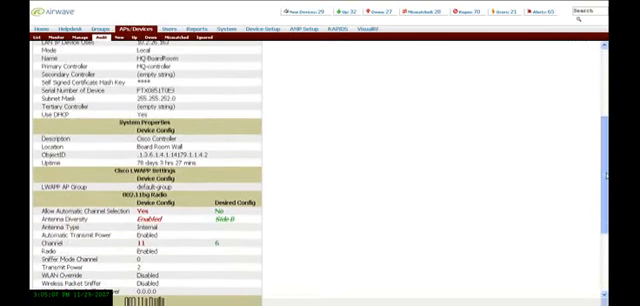
{"action": "scroll", "scroll_direction": "down", "scroll_amount": 3}
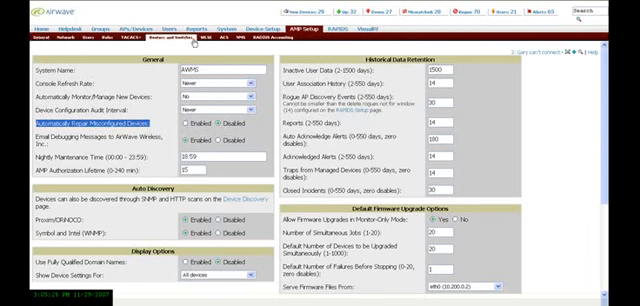
- View the Daily Configuration Audit Report for All Groups and Folders listing mismatched devices and template lines
{"action": "left_click", "coordinate": [180, 28]}
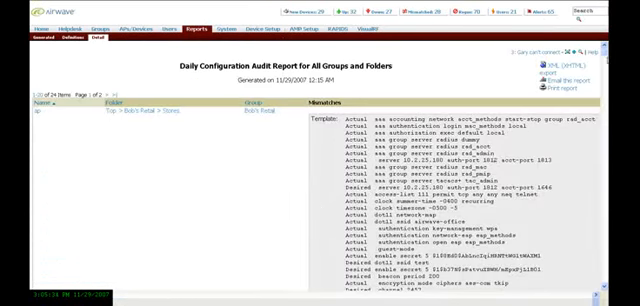
{"action": "scroll", "scroll_direction": "down", "scroll_amount": 3}
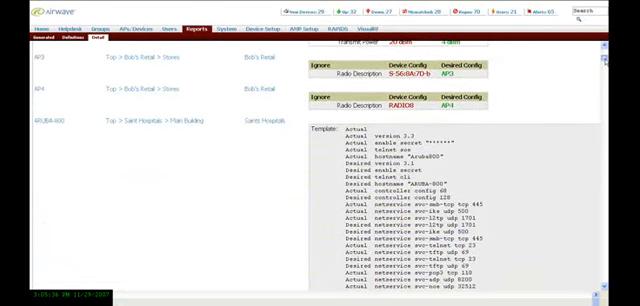